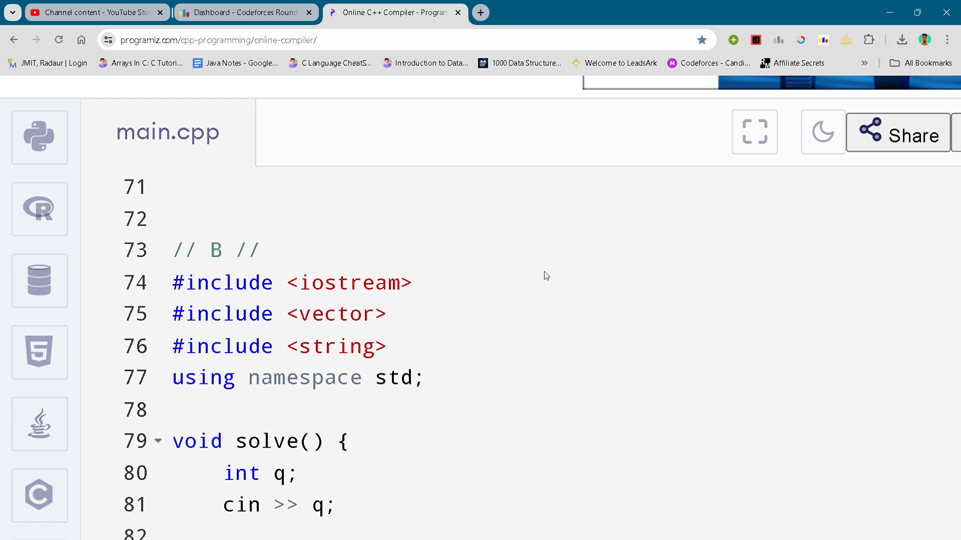
{"action": "mouse_move", "coordinate": [258, 338]}
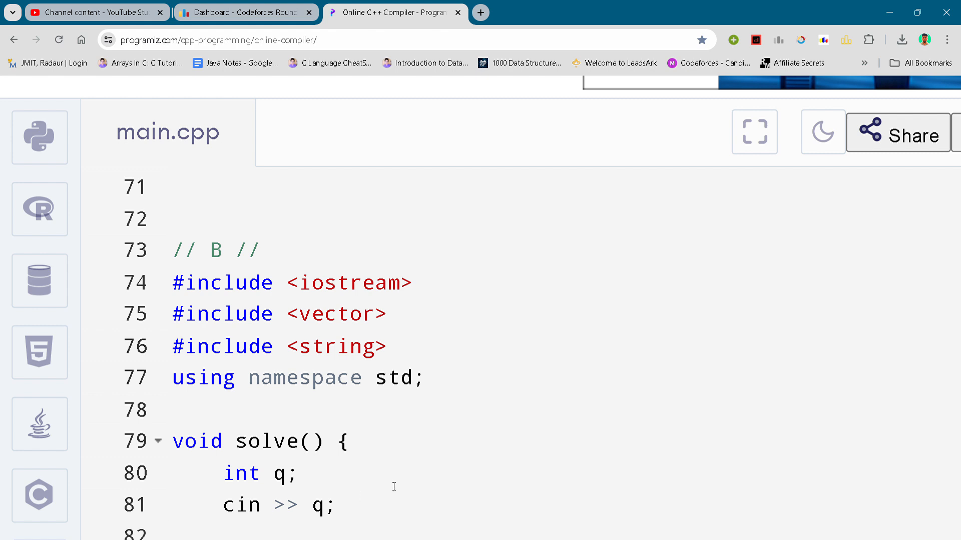
Focus the editor at the #include lines and reveal the while (q--) query loop reading n, s, t.
{"action": "left_click", "coordinate": [305, 283]}
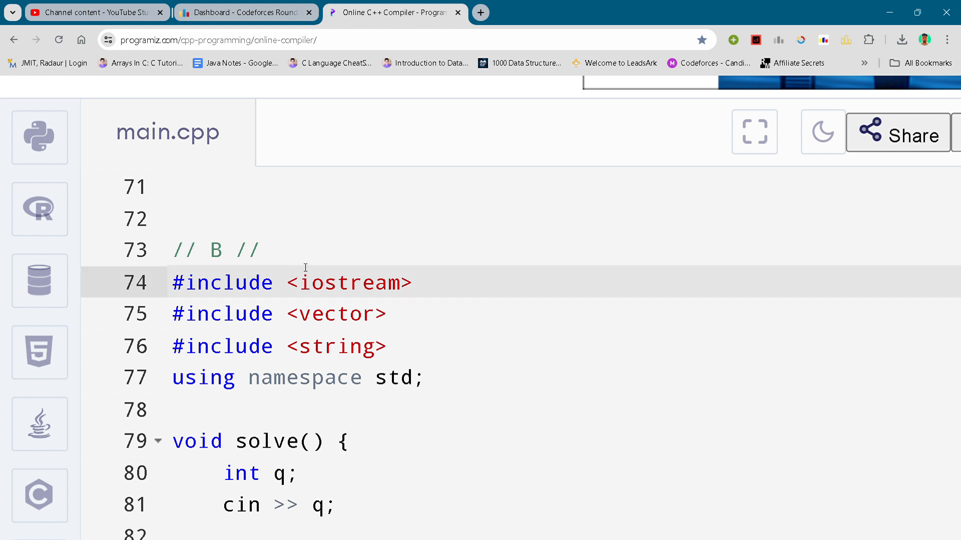
{"action": "left_click", "coordinate": [260, 250]}
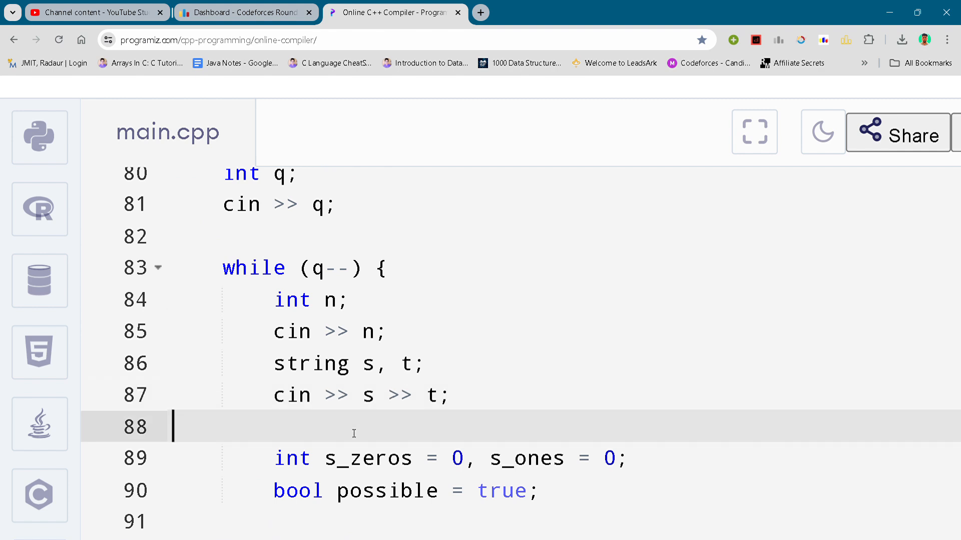
Scroll through the zero/one counting loop and Yes/No output down to int main() and return 0;.
{"action": "scroll", "scroll_direction": "down", "scroll_amount": 3}
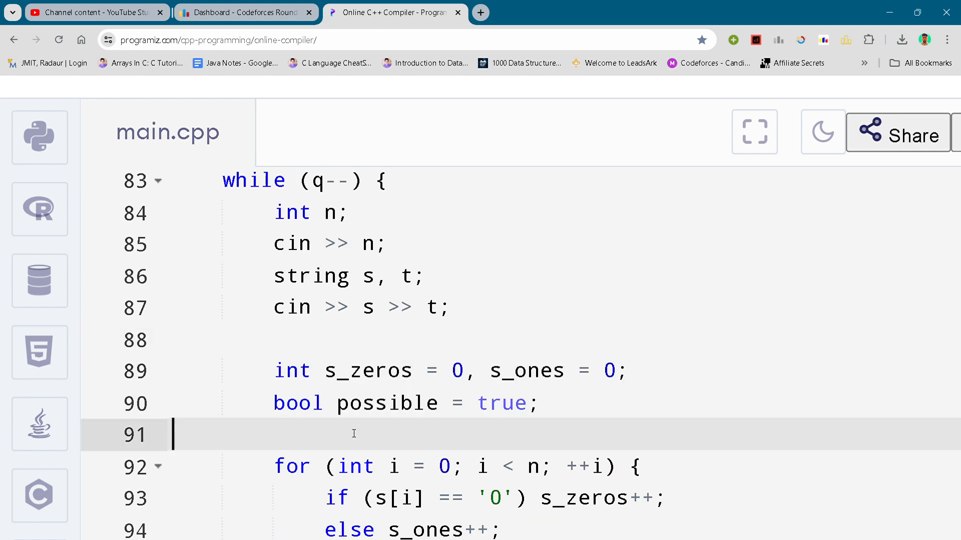
{"action": "scroll", "scroll_direction": "down", "scroll_amount": 3}
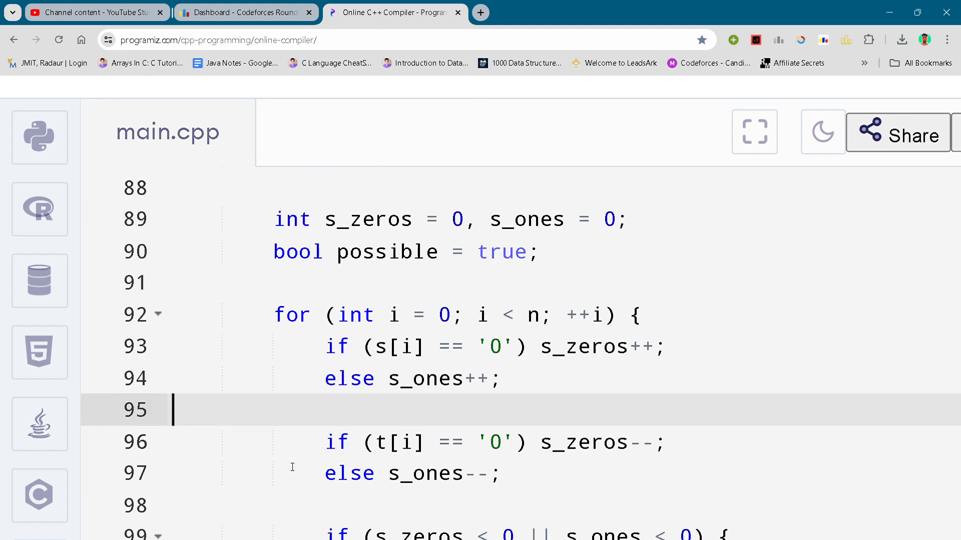
{"action": "scroll", "scroll_direction": "down", "scroll_amount": 3}
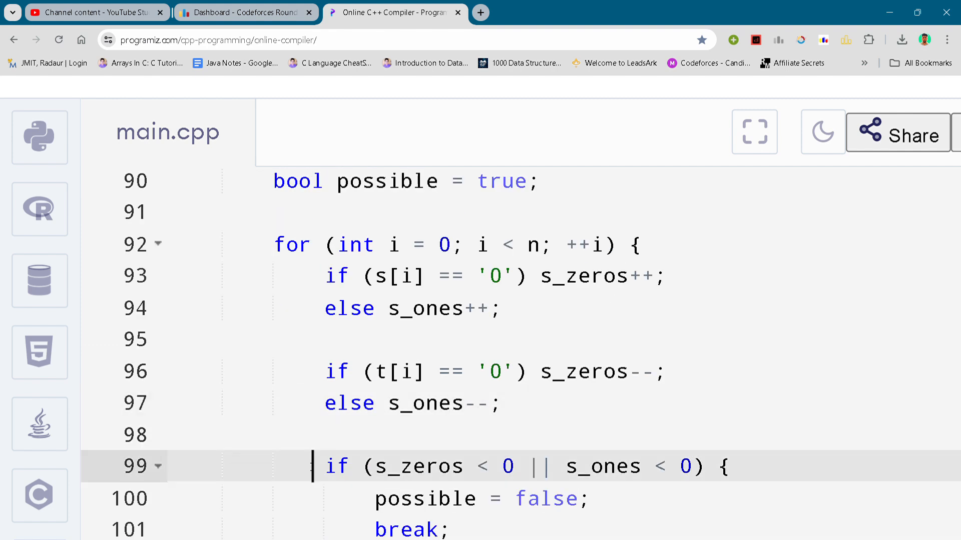
{"action": "scroll", "scroll_direction": "down", "scroll_amount": 3}
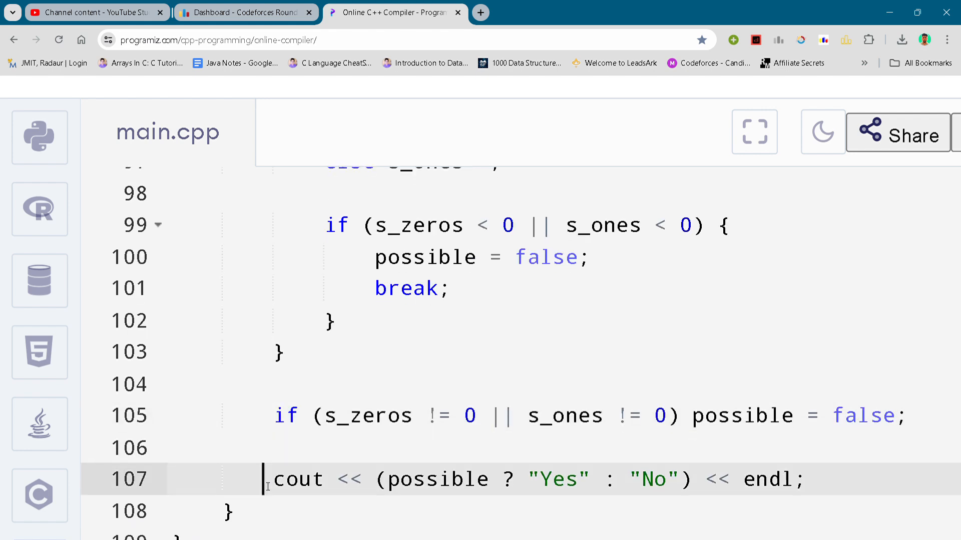
{"action": "scroll", "scroll_direction": "down", "scroll_amount": 3}
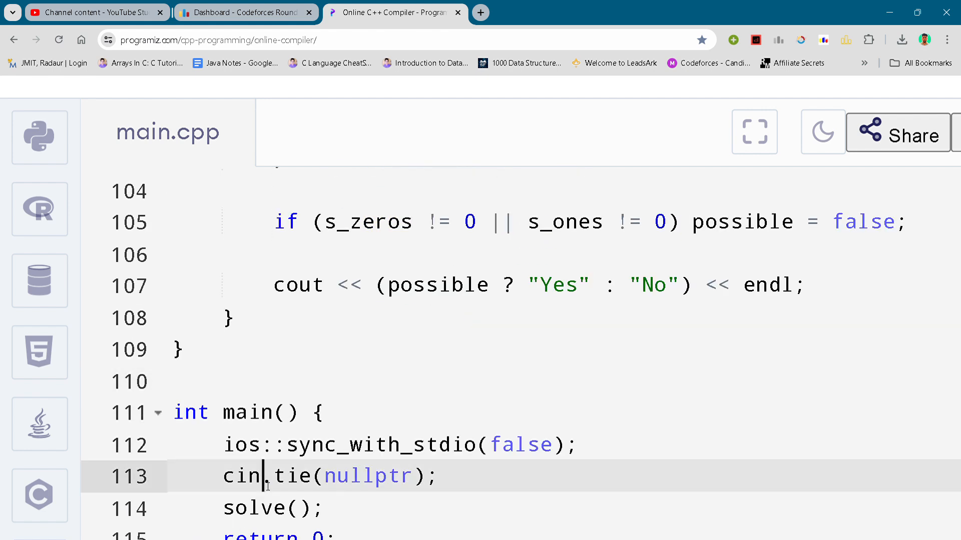
{"action": "scroll", "scroll_direction": "down", "scroll_amount": 3}
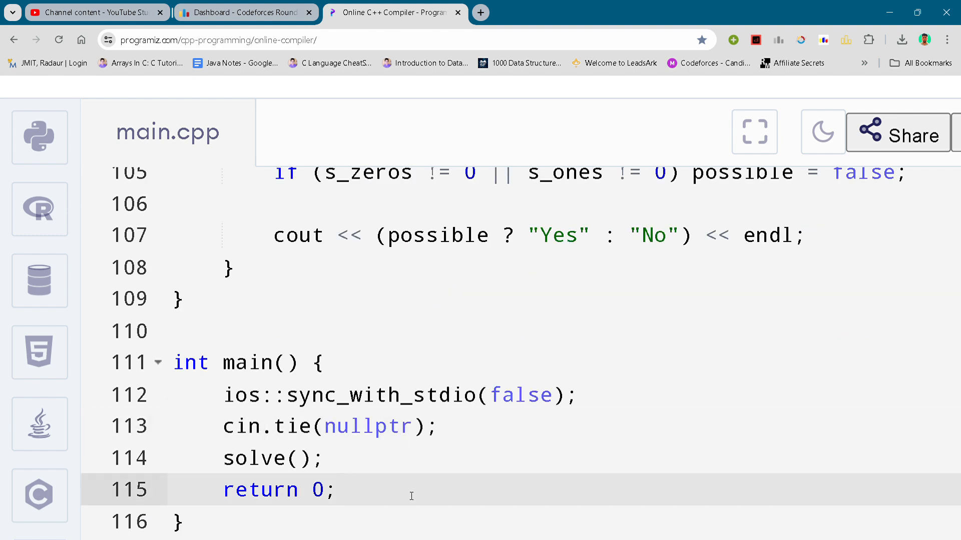
{"action": "scroll", "scroll_direction": "down", "scroll_amount": 3}
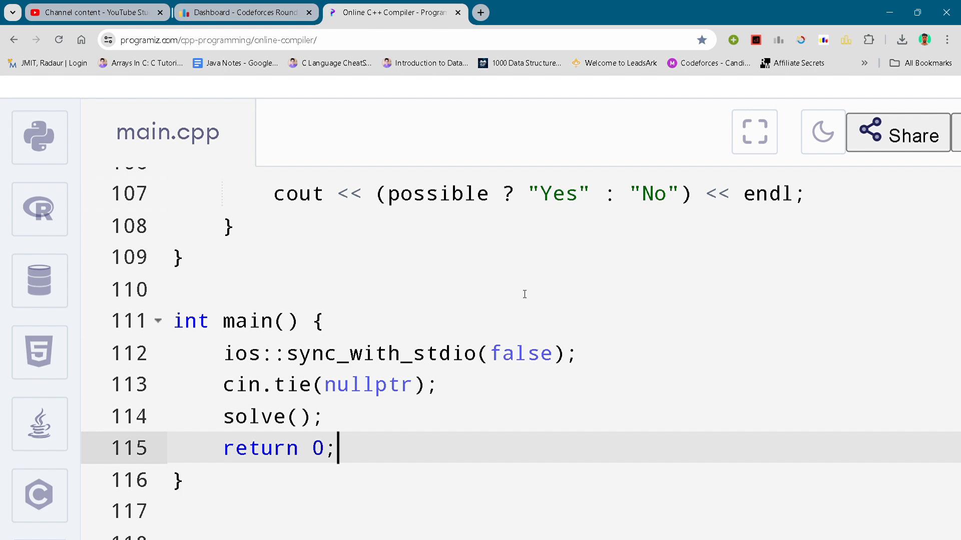